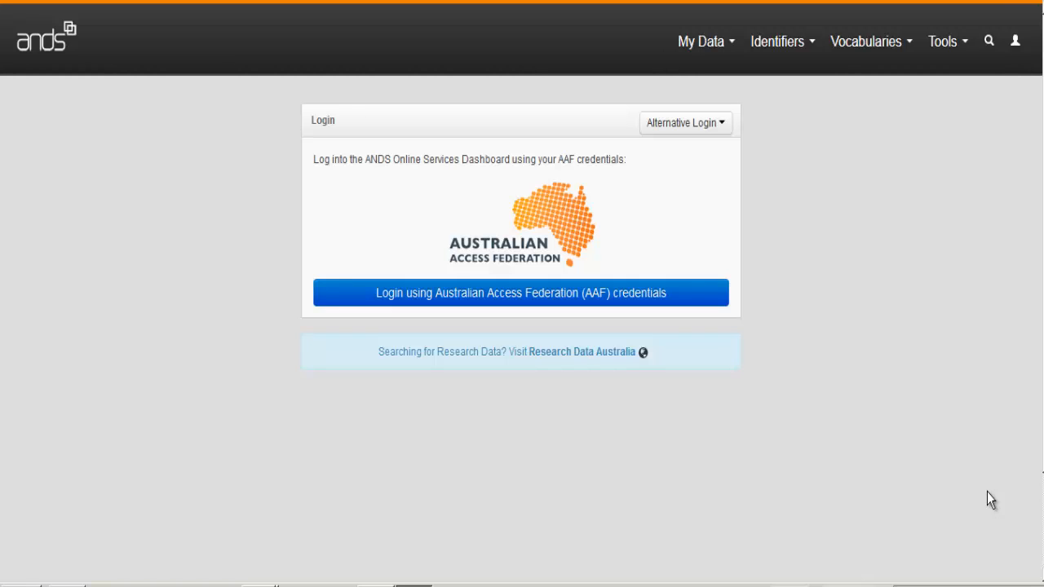
- Sign in through Australian Access Federation with the university username and password
click(520, 292)
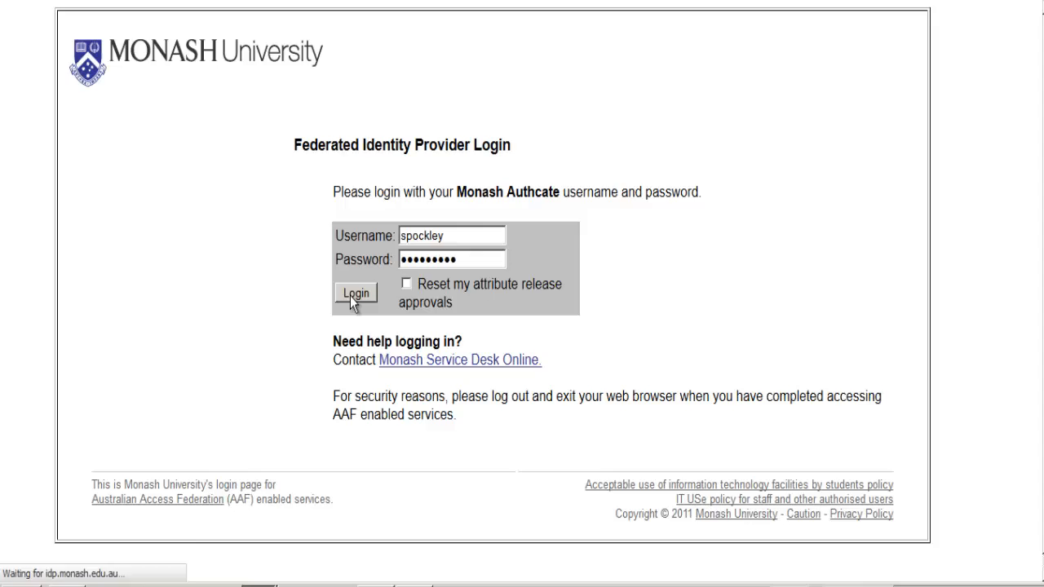
click(355, 293)
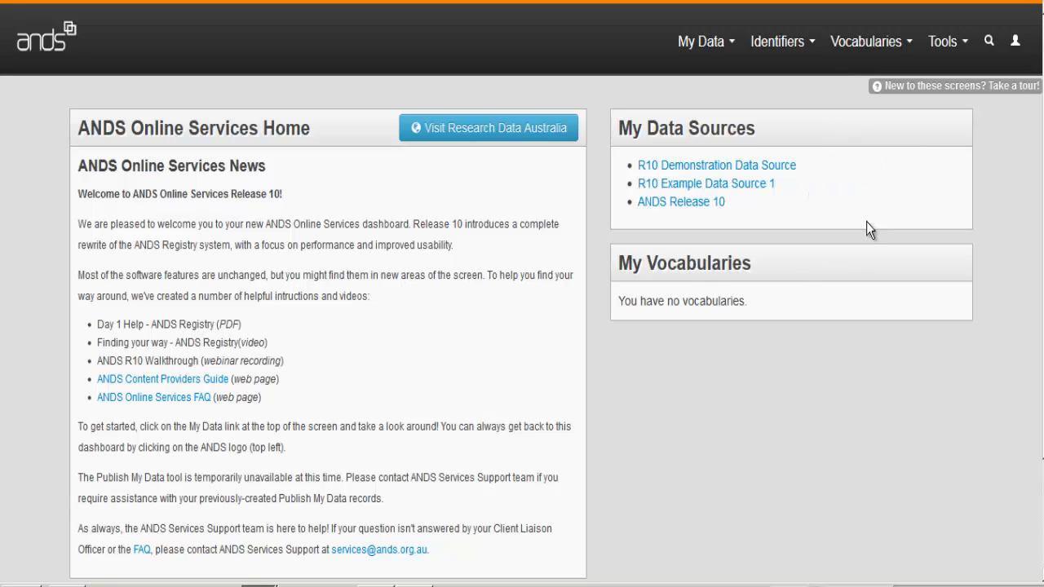
mouse_move(818, 227)
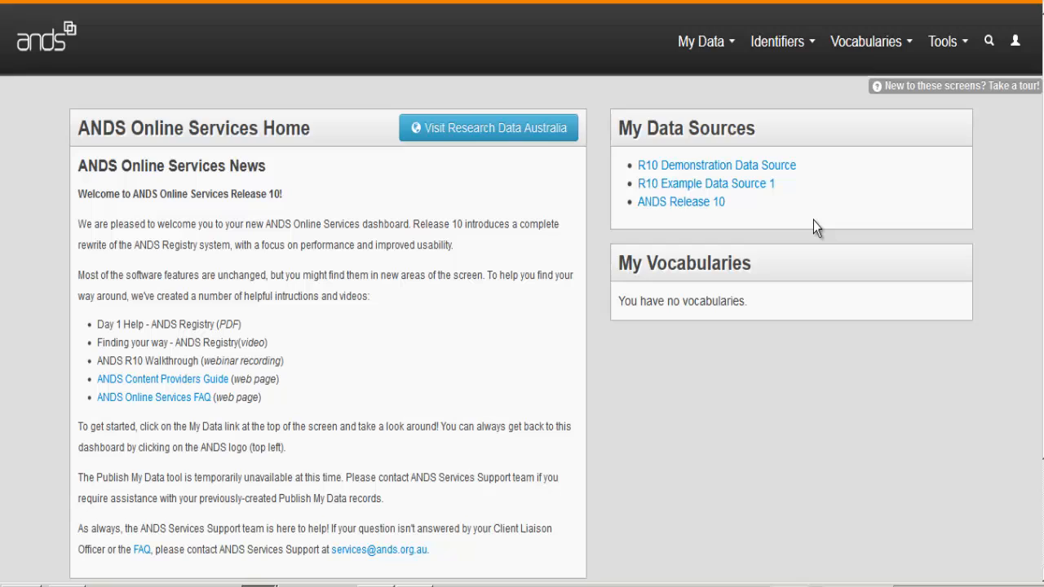
mouse_move(692, 41)
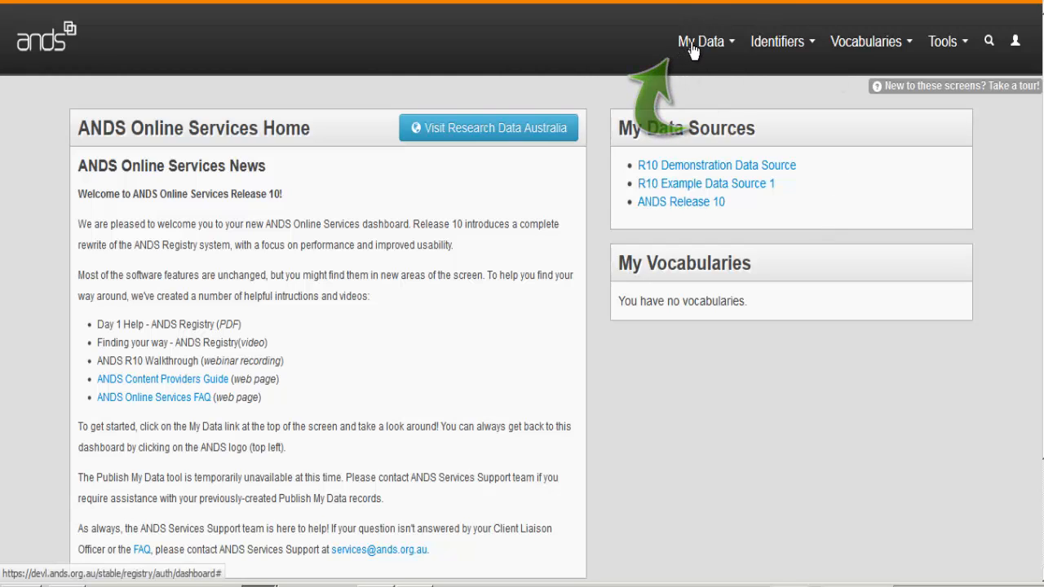
- Browse the My Data, Identifiers, Vocabularies and Tools menus, site search, and signed-in account details
click(701, 42)
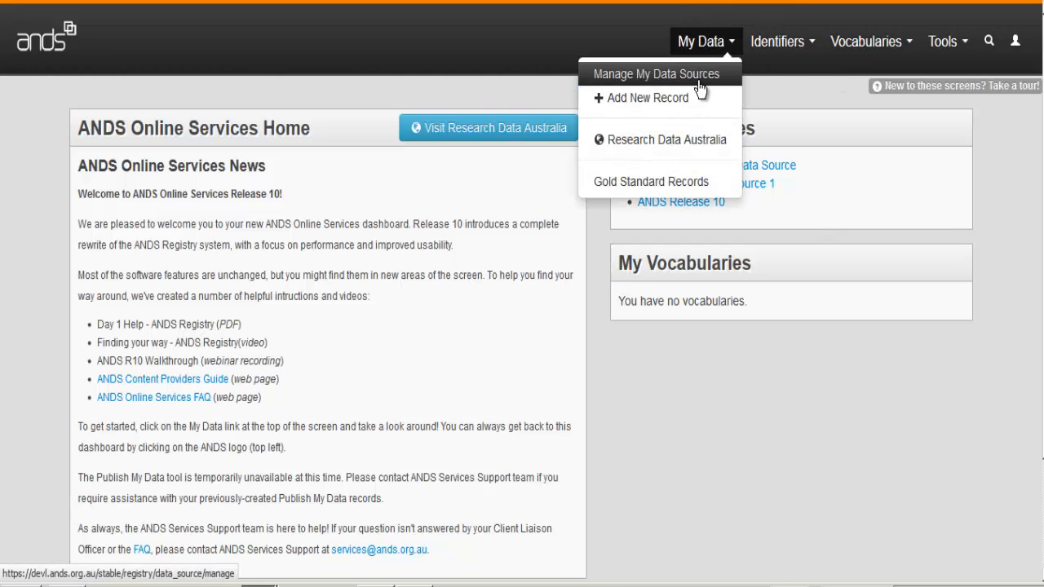
click(777, 41)
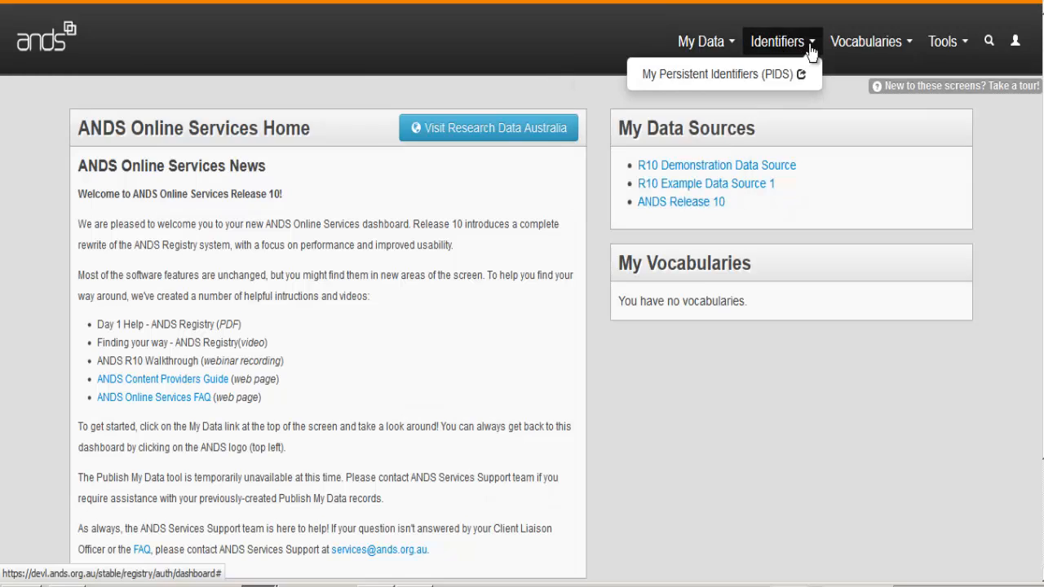
click(866, 41)
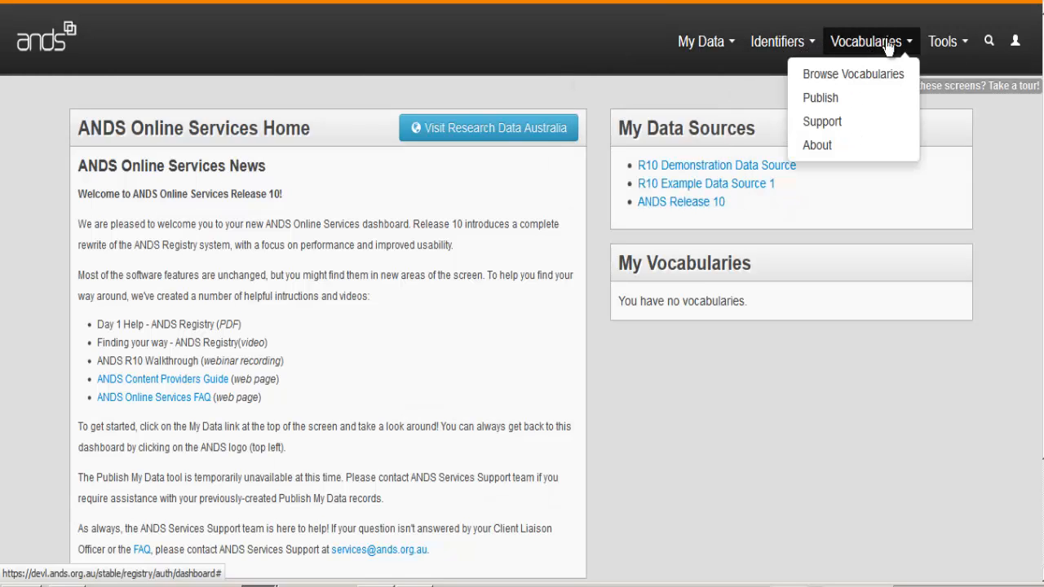
click(942, 41)
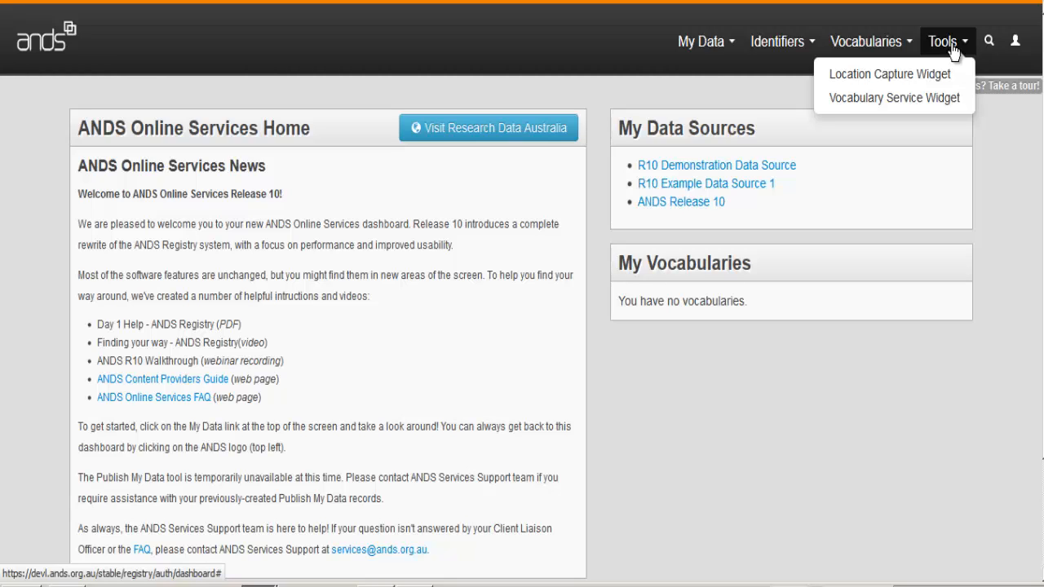
click(988, 41)
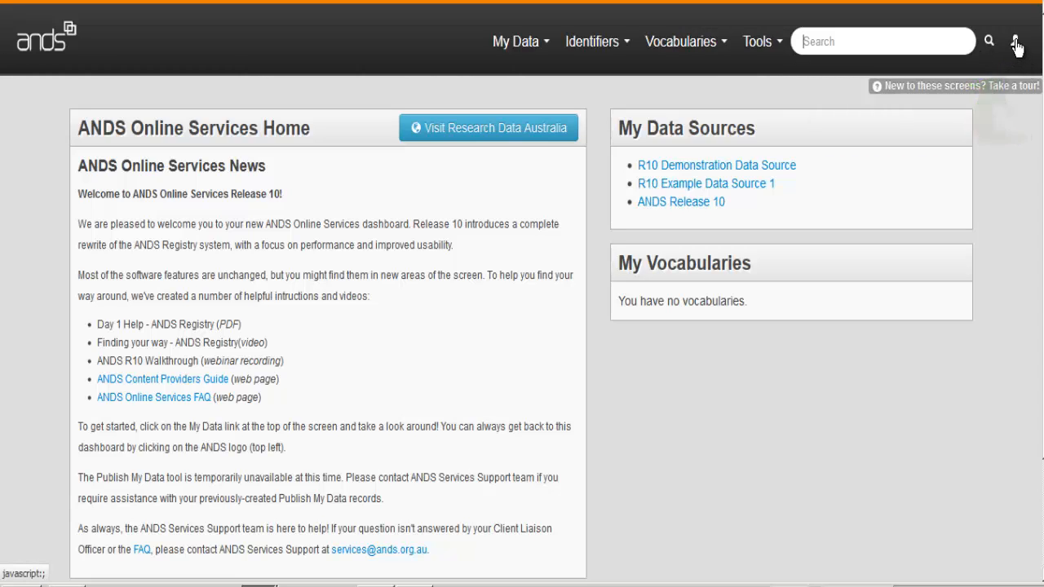
click(1016, 41)
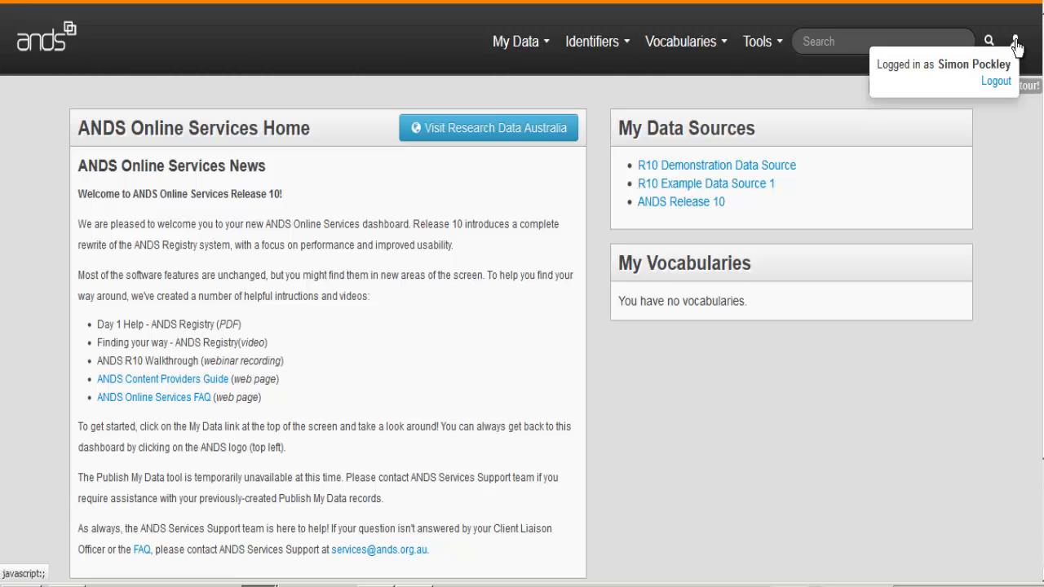
mouse_move(822, 182)
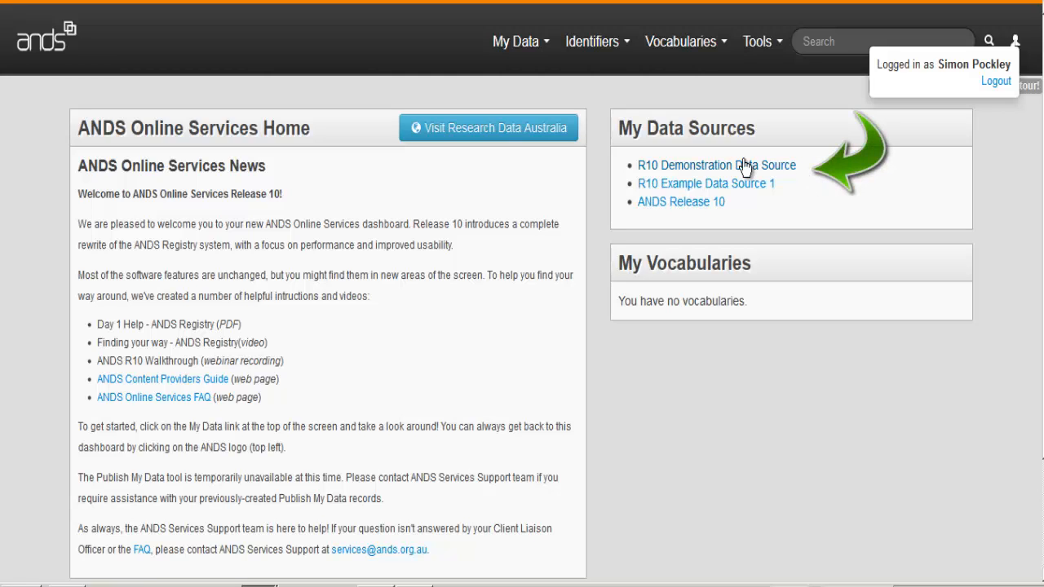
- View R10 Demonstration Data Source's Manage Records, Reports and Settings pages, then its Dashboard
click(716, 165)
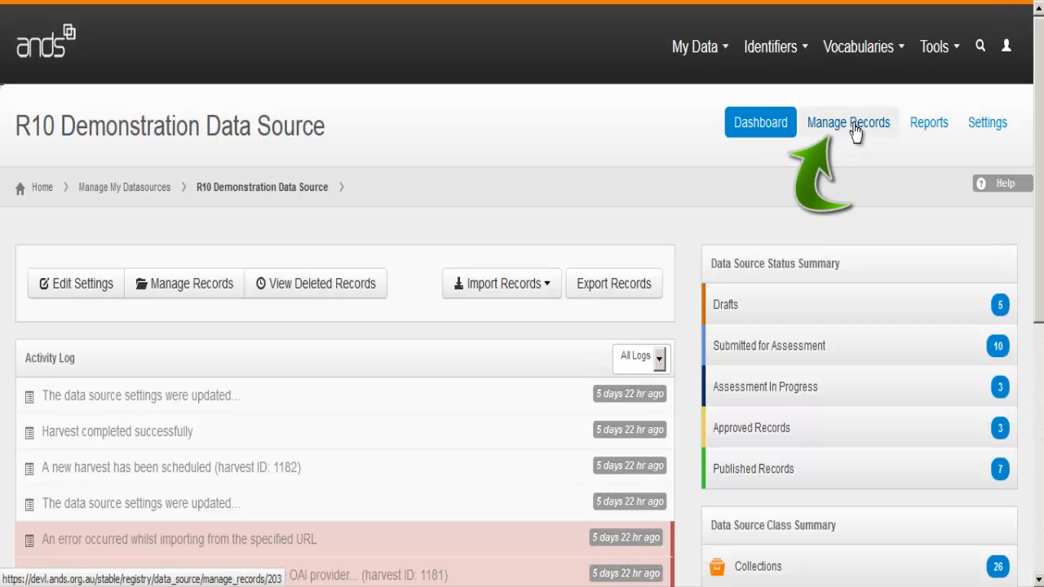
click(848, 122)
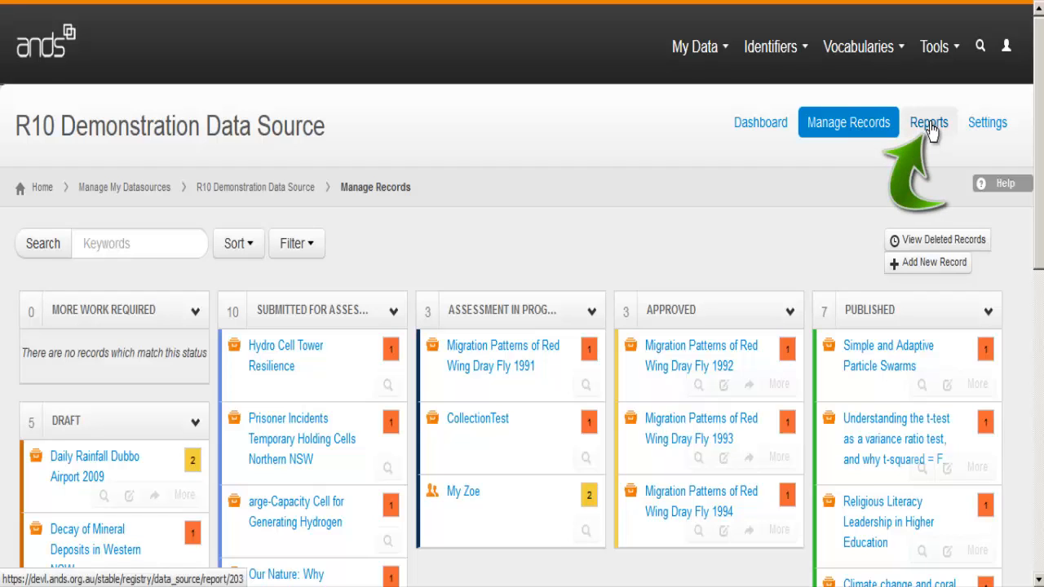
click(928, 122)
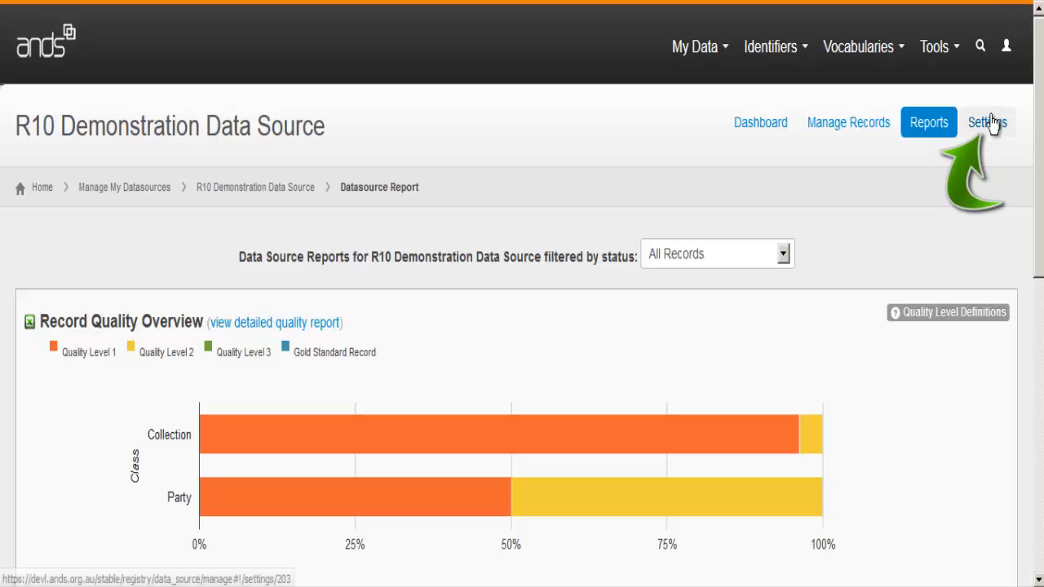
click(987, 122)
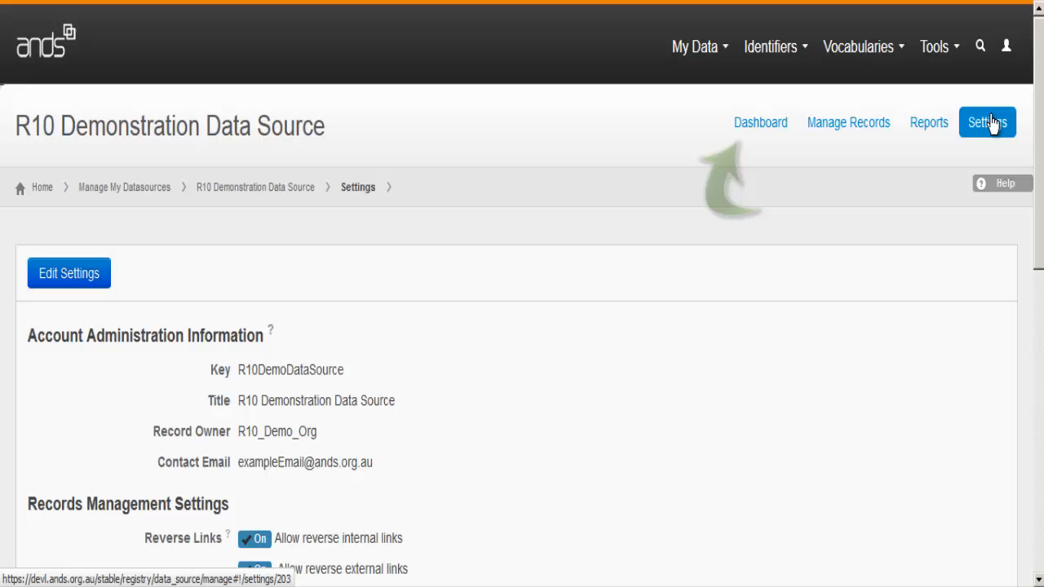
click(759, 122)
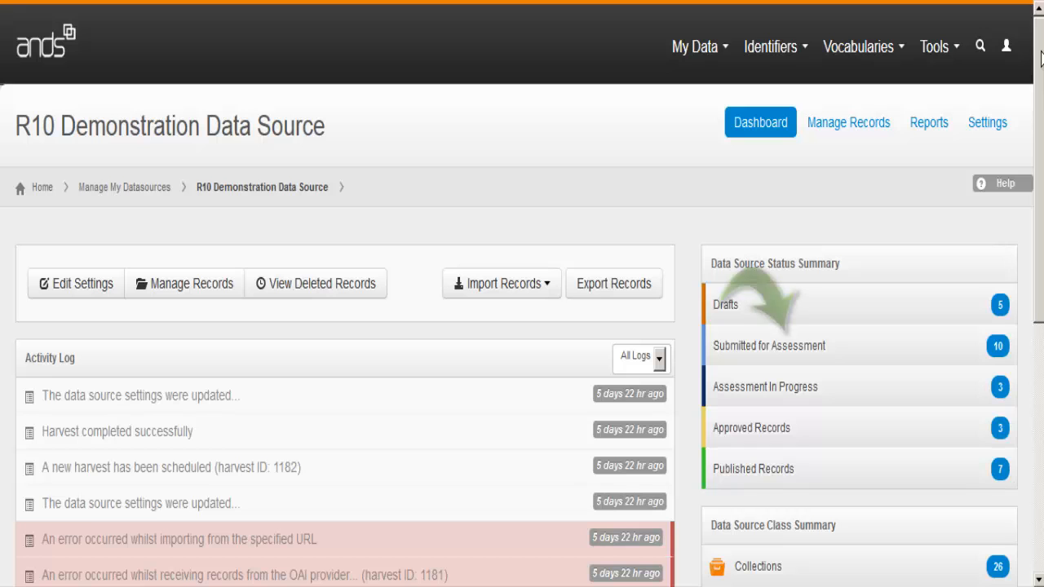
scroll(down, 3)
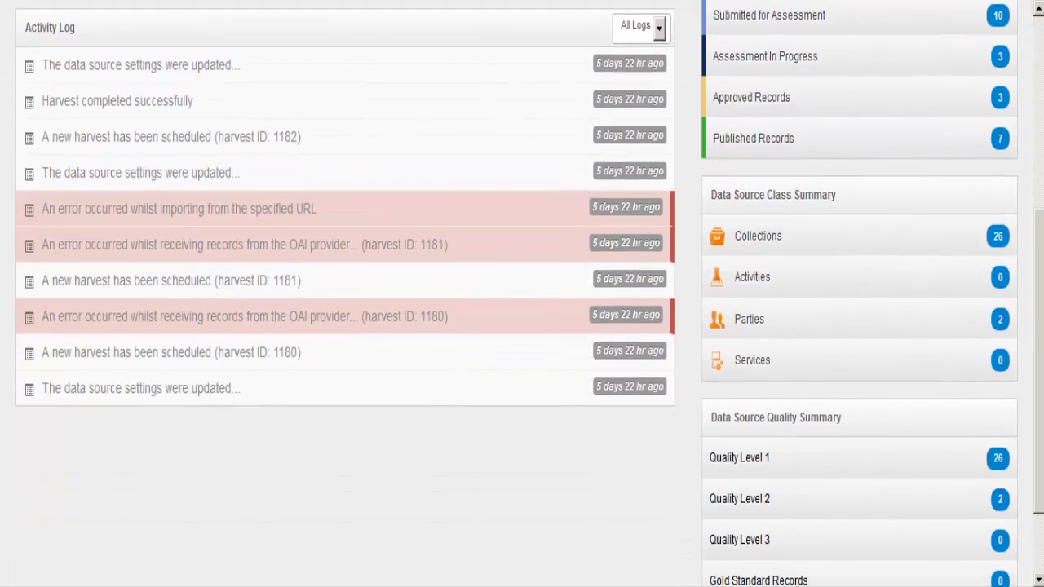
scroll(up, 3)
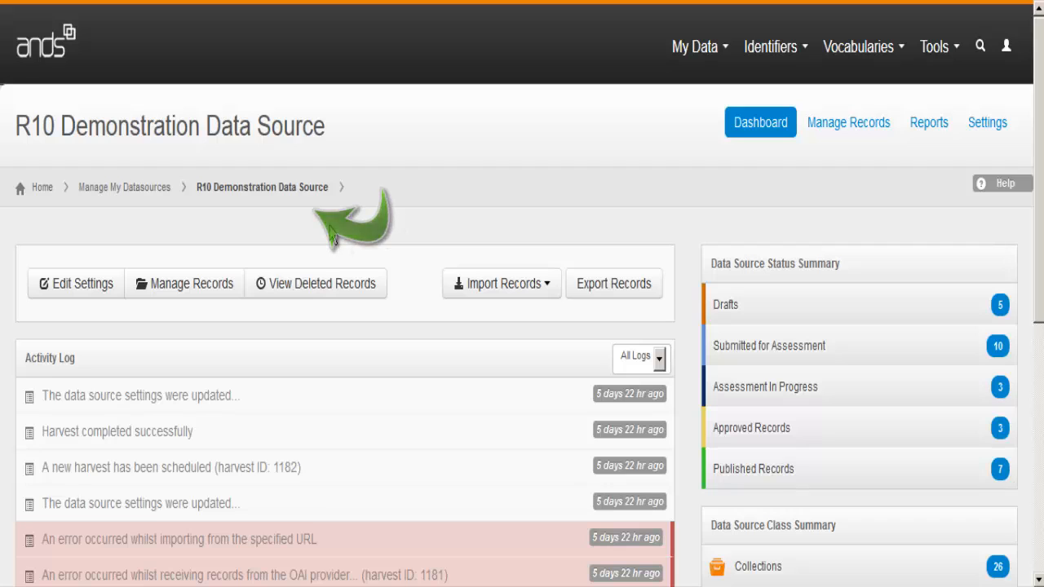
mouse_move(333, 231)
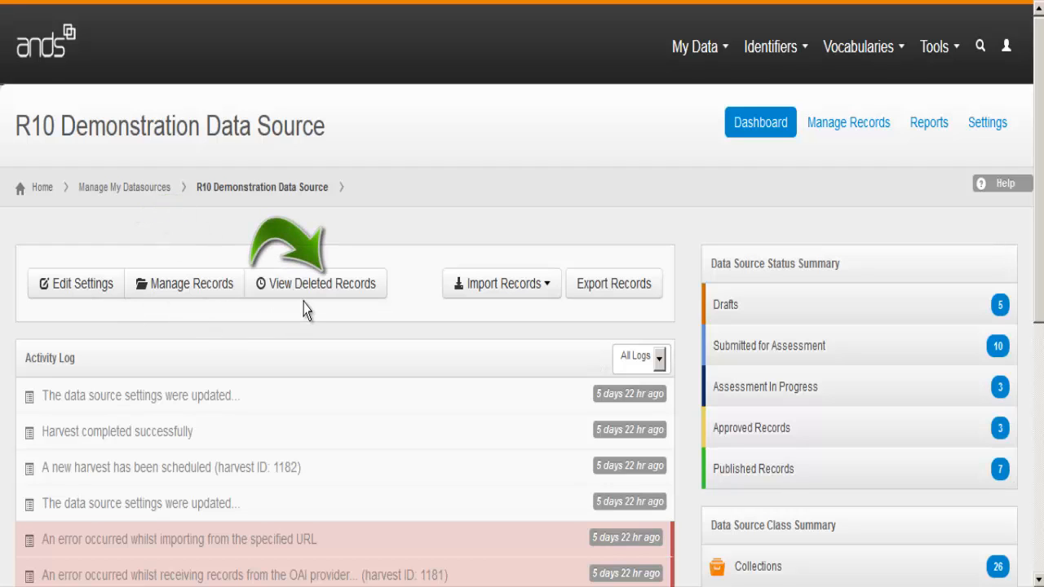
mouse_move(530, 318)
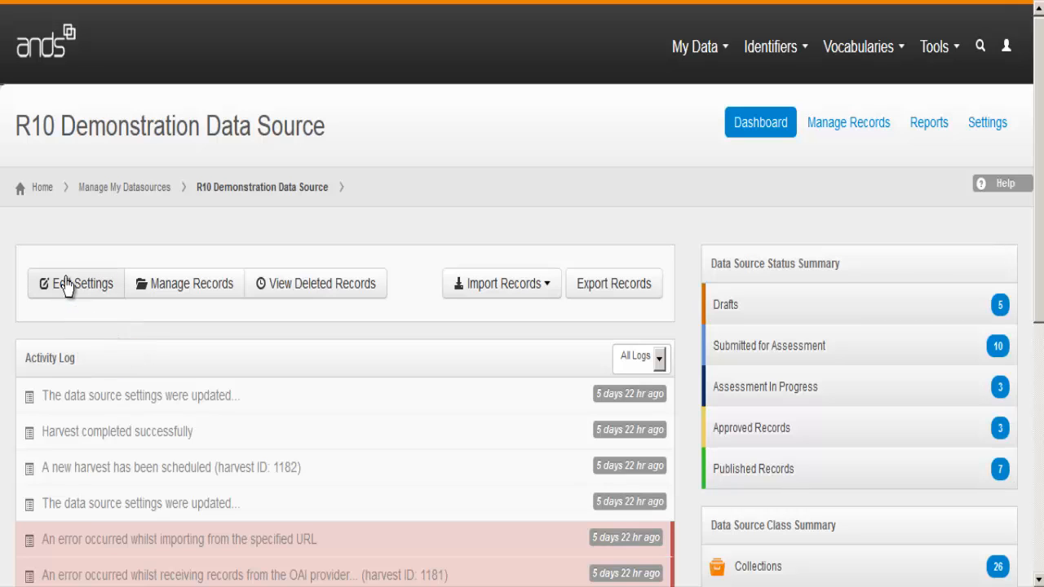
- Review the data source's Records Management and Harvester Settings tabs down to the Save button
click(75, 283)
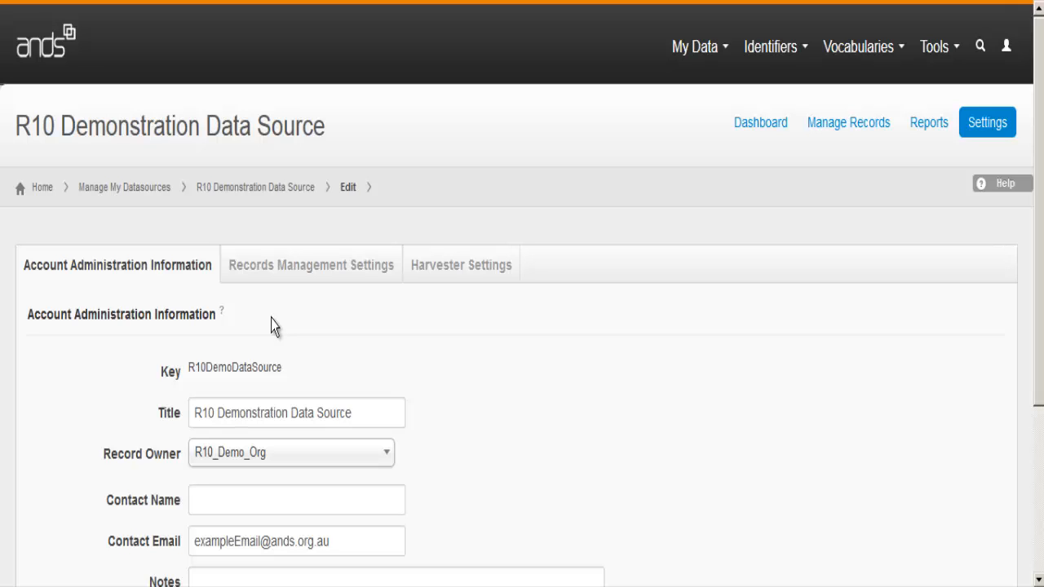
click(311, 264)
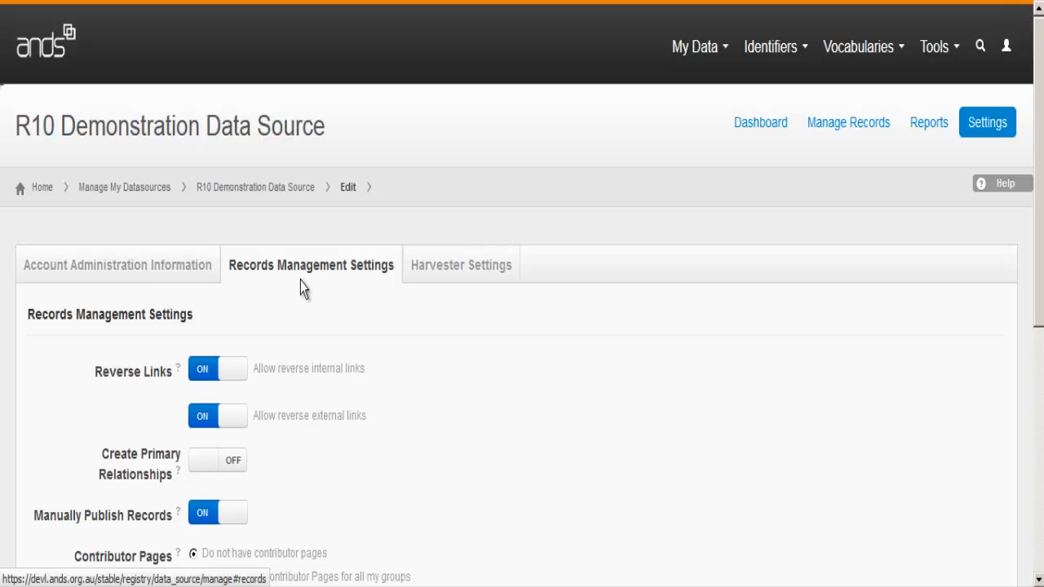
click(461, 265)
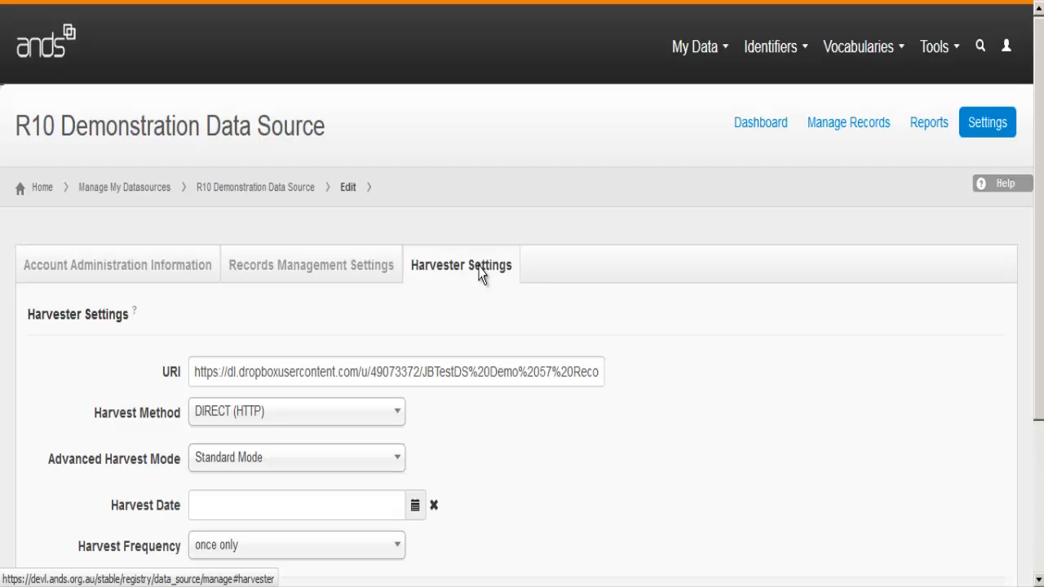
mouse_move(1039, 152)
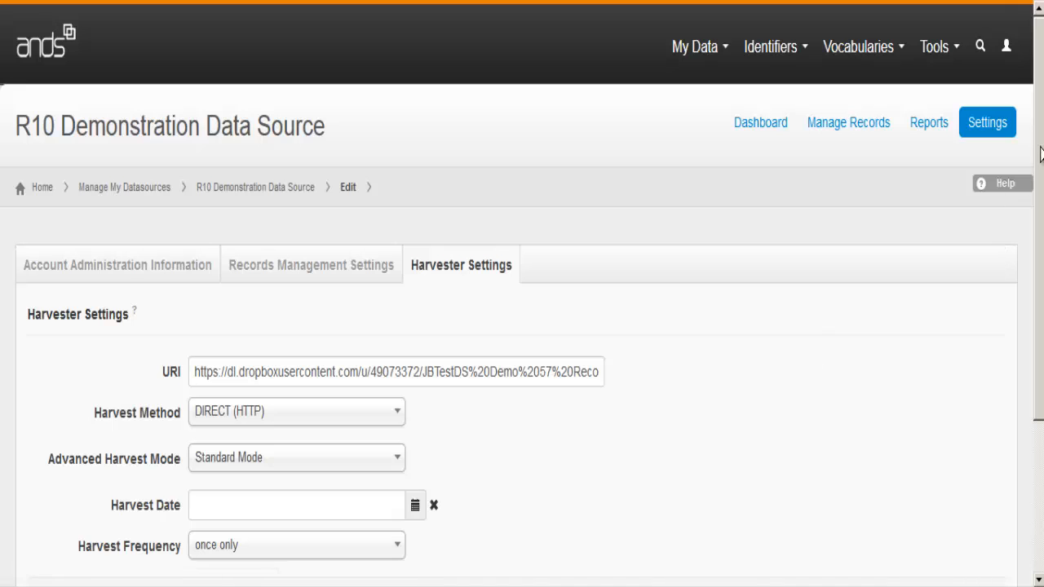
scroll(down, 3)
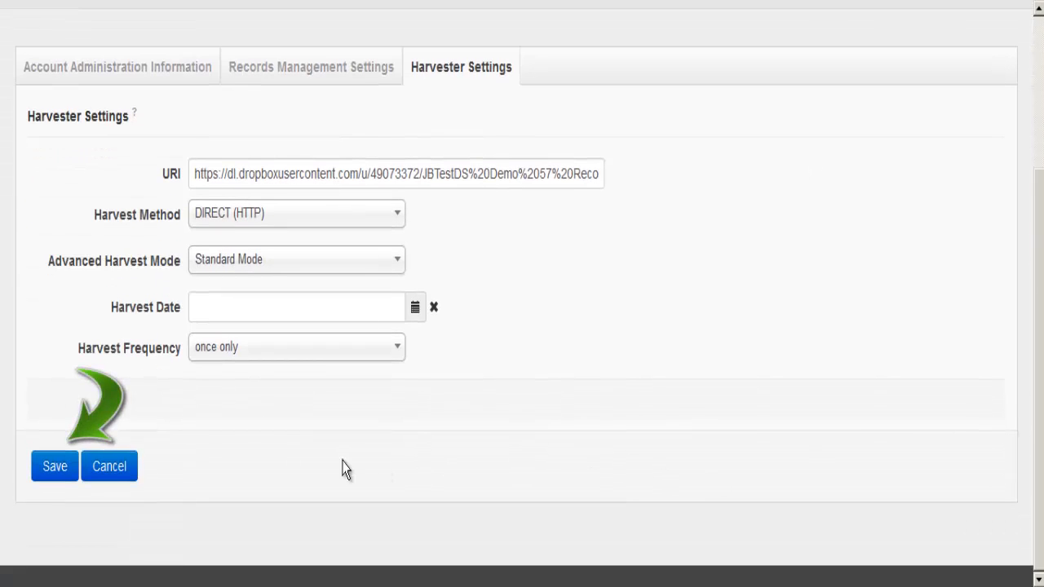